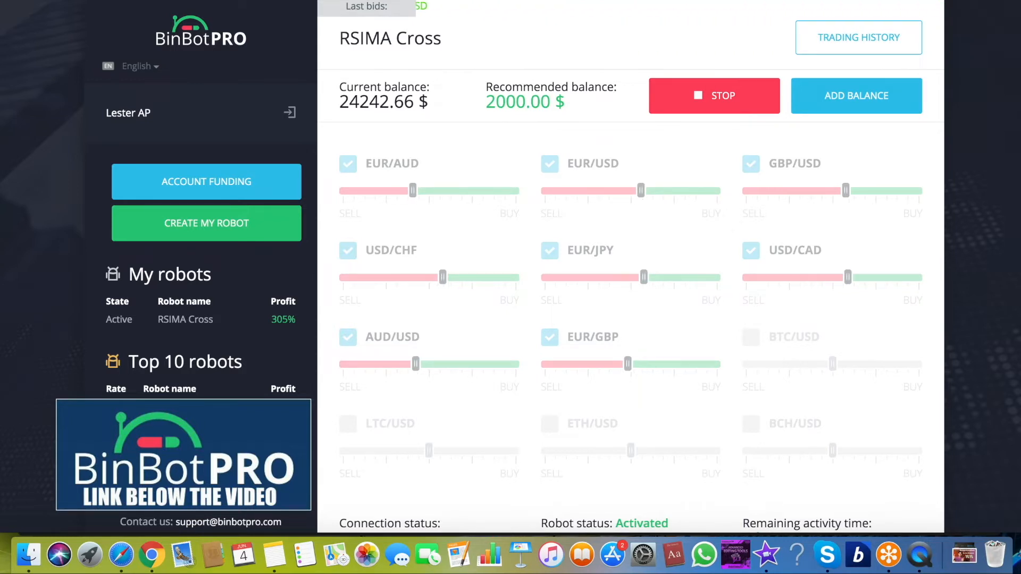
Check the RSIMA Cross trading history twice, returning to the robot dashboard each time
left_click(858, 37)
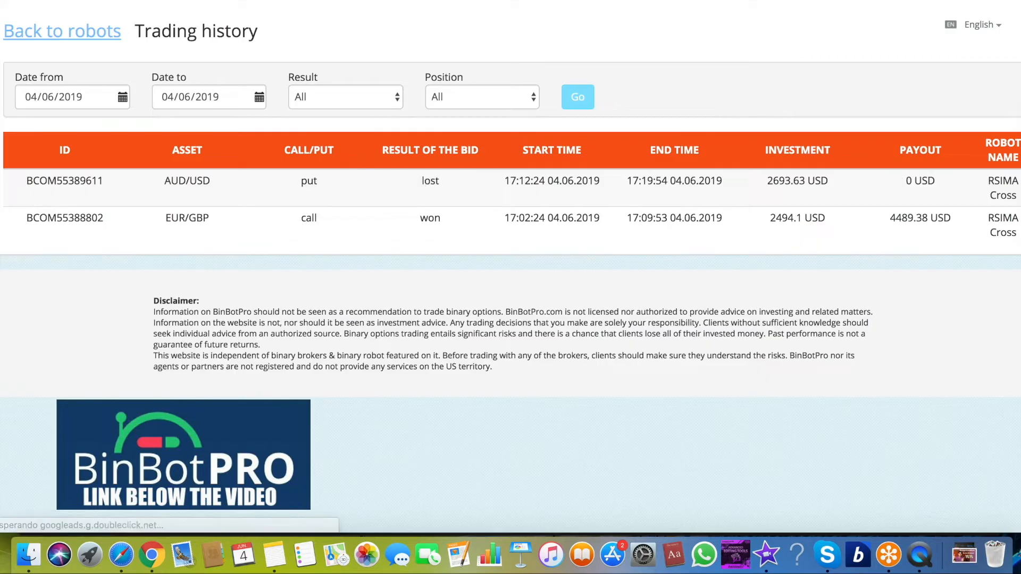
left_click(63, 31)
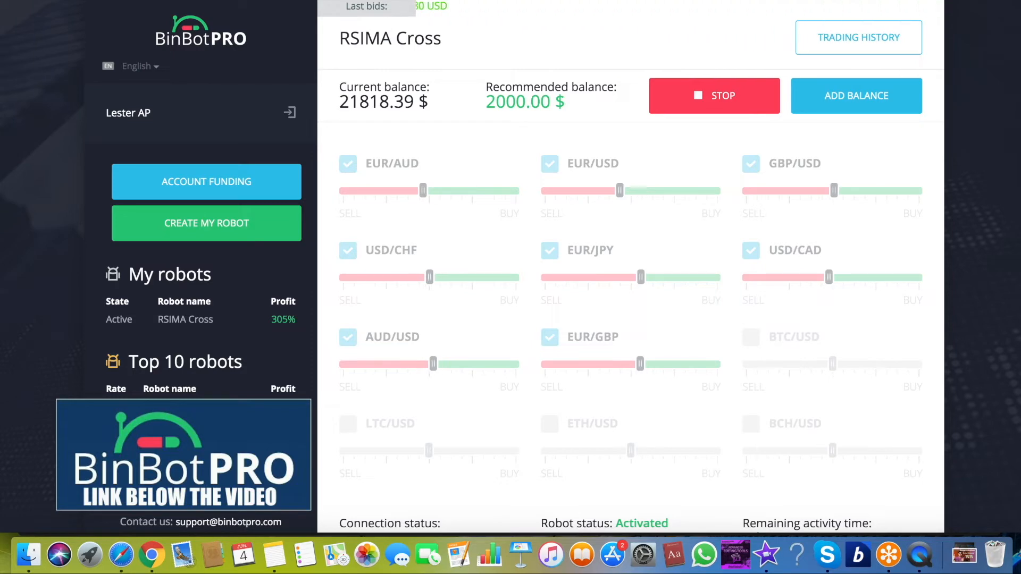
left_click(858, 37)
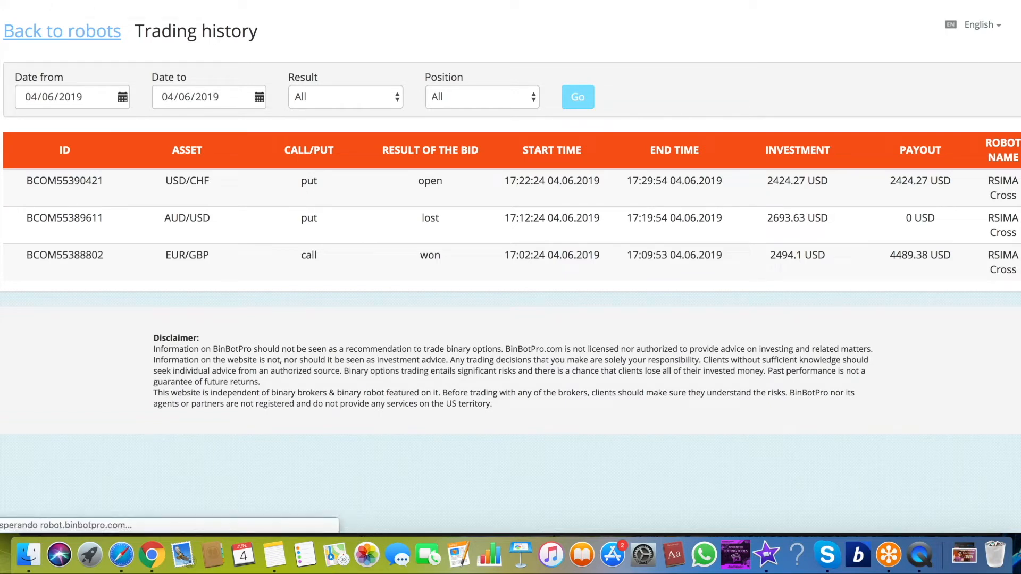
left_click(62, 31)
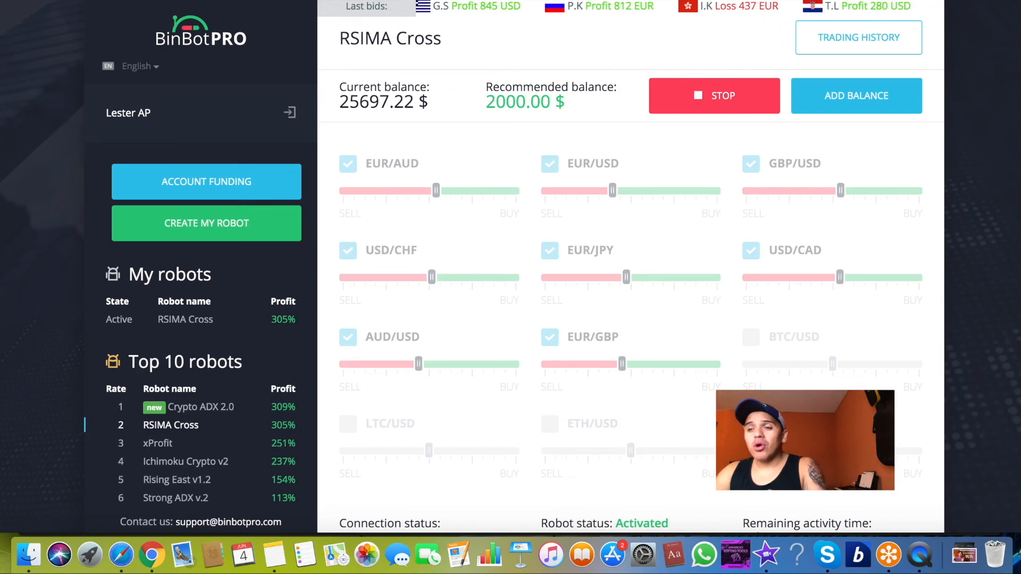
Pass the reCAPTCHA check, then reopen the trading history showing two won trades and one lost
left_click(858, 37)
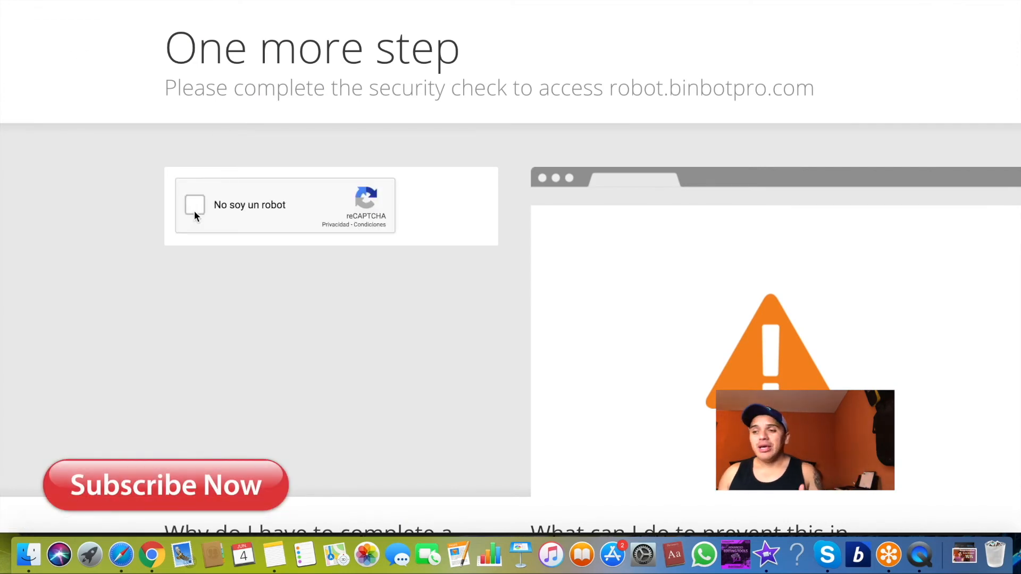
left_click(195, 204)
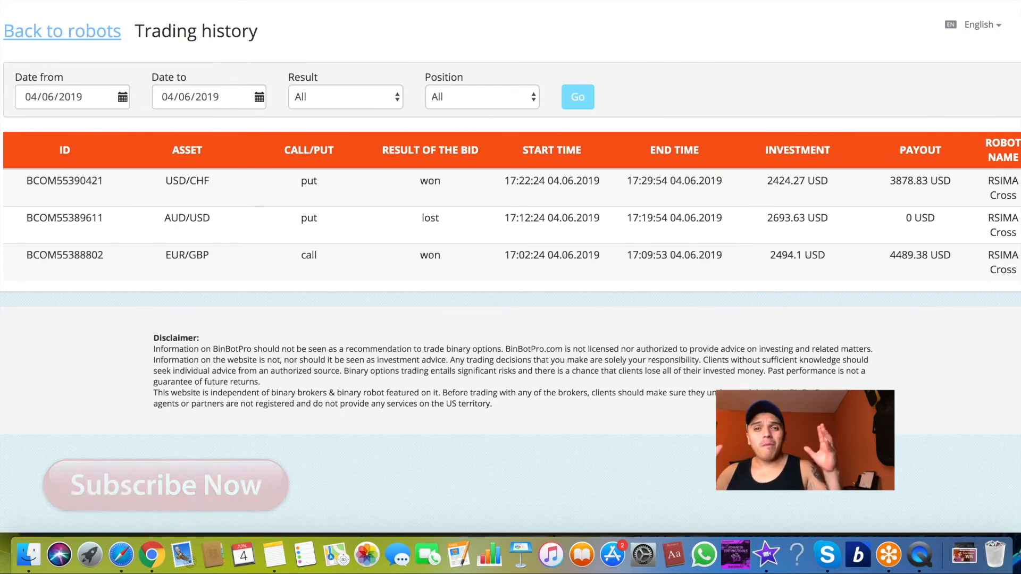
left_click(62, 31)
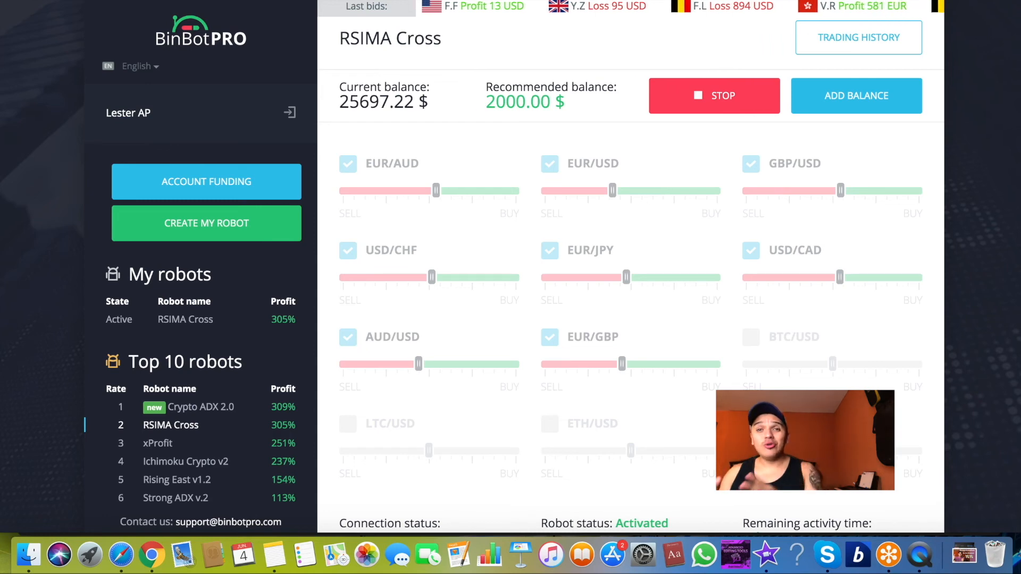
left_click(858, 37)
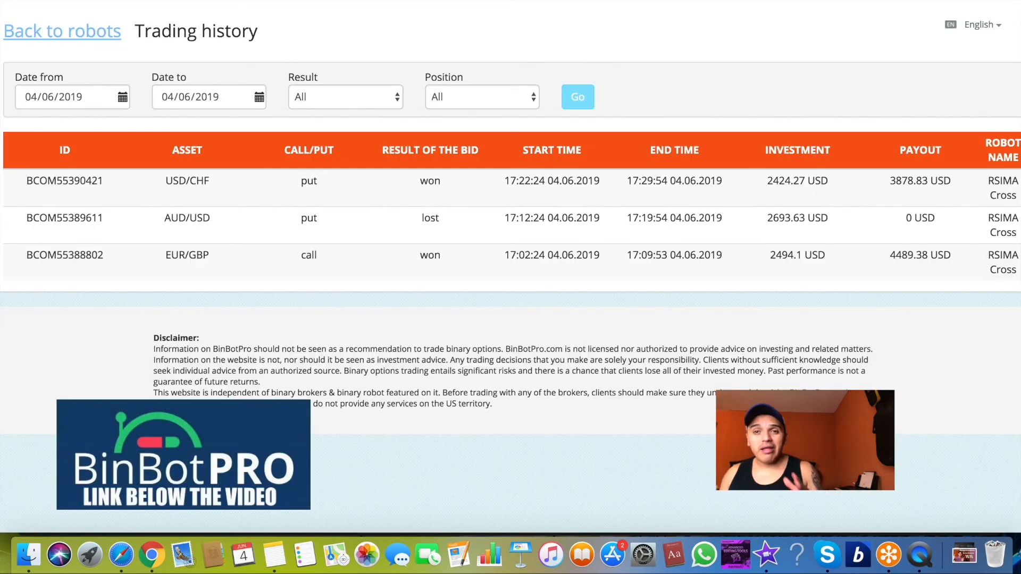